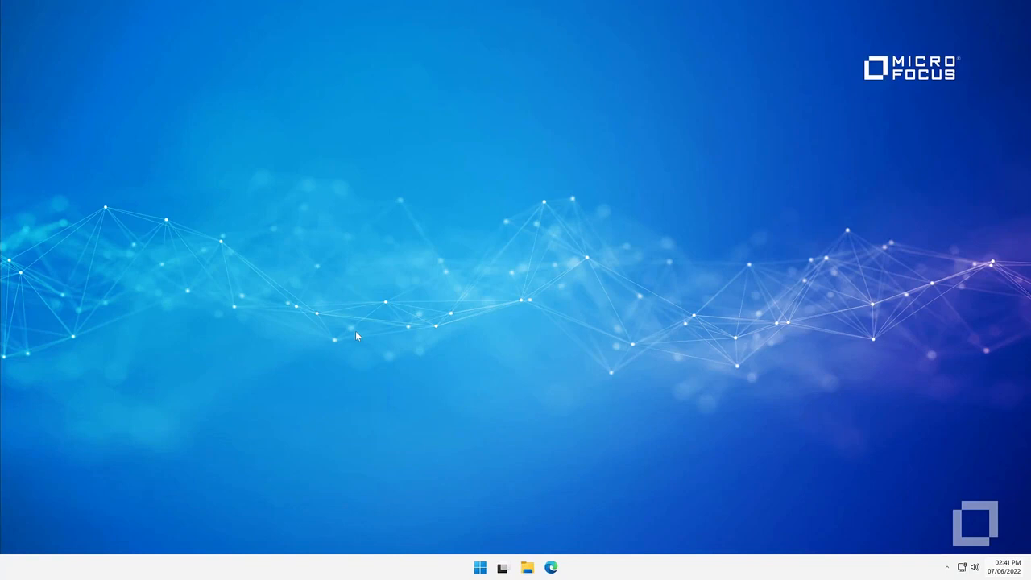
# Step: Launch Visual Studio 2022 and filter the new-project templates to COBOL
pyautogui.write('vis')
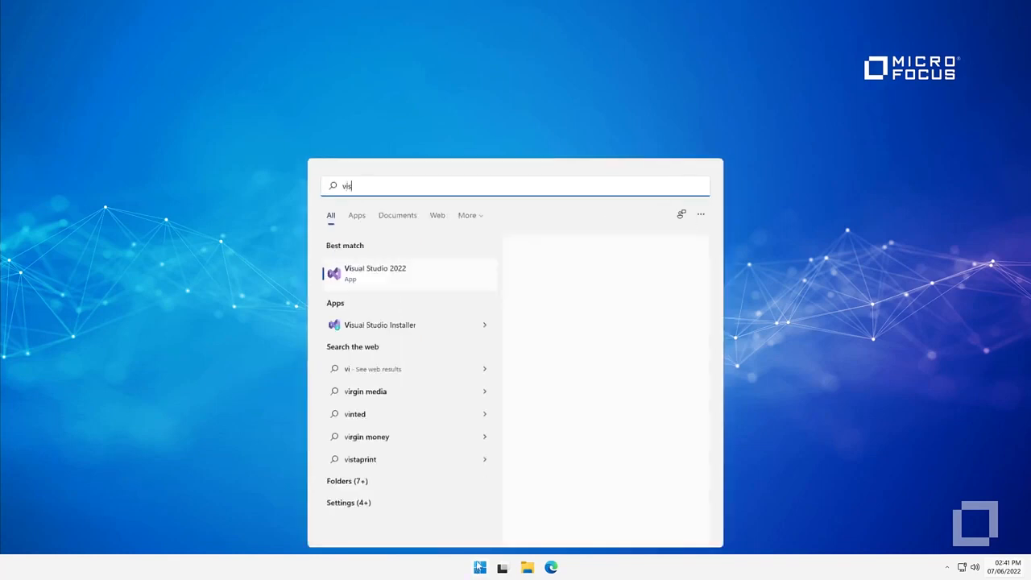
pyautogui.click(374, 274)
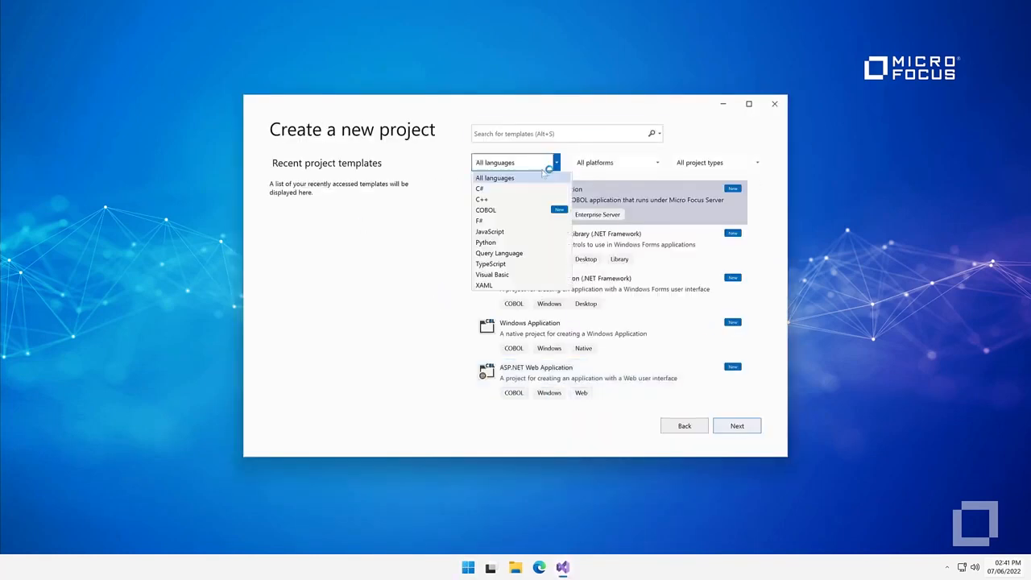
pyautogui.click(487, 209)
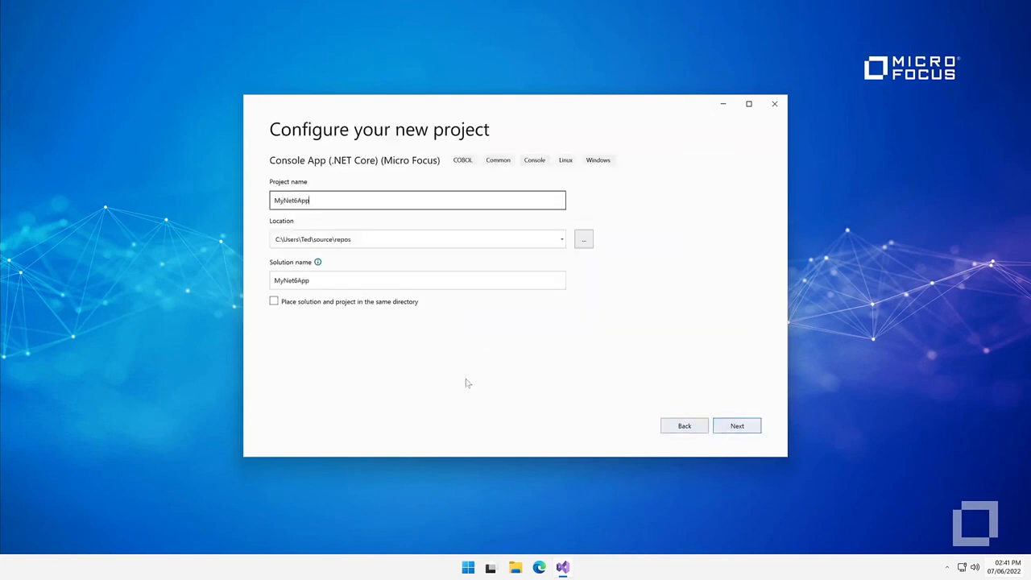
# Step: Create the COBOL console app MyNet6App targeting .NET 6.0
pyautogui.click(735, 425)
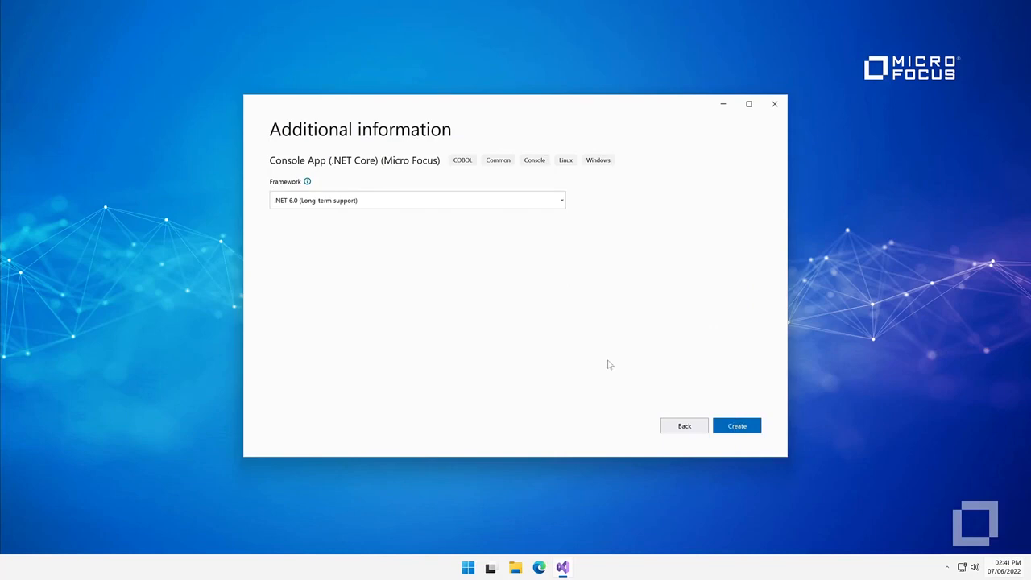
pyautogui.click(734, 425)
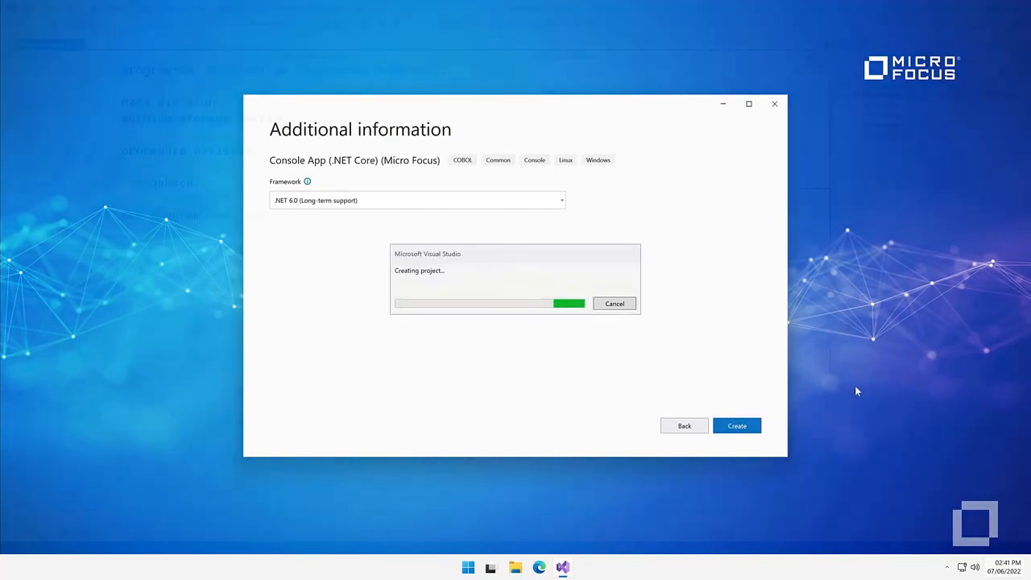
pyautogui.click(736, 426)
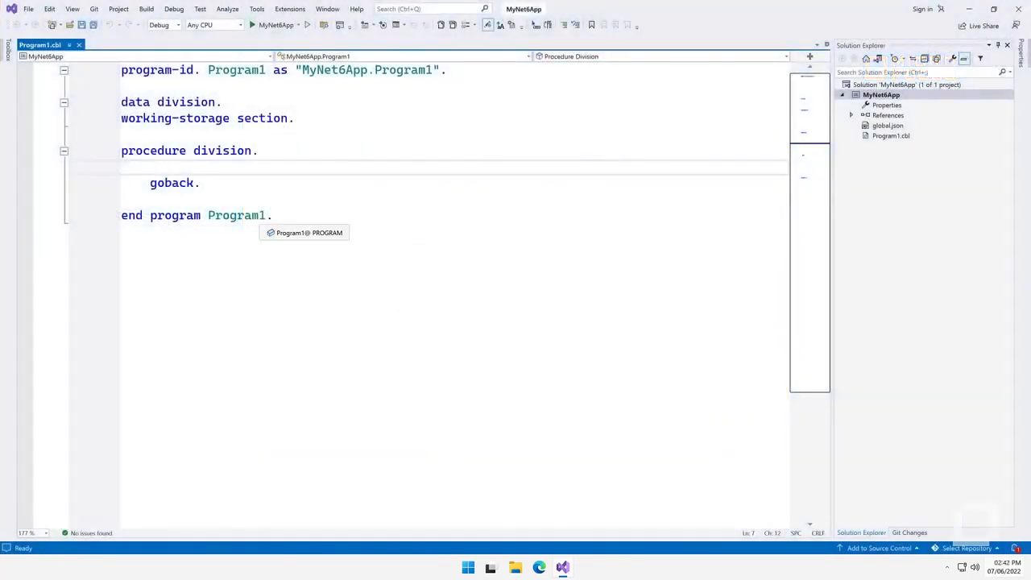
# Step: Add display 'This is Micro Focus COBOL' and an invoke type System.Console::WriteLine() call in the play loop
pyautogui.write("display 'This is Micro Focus COBOL'")
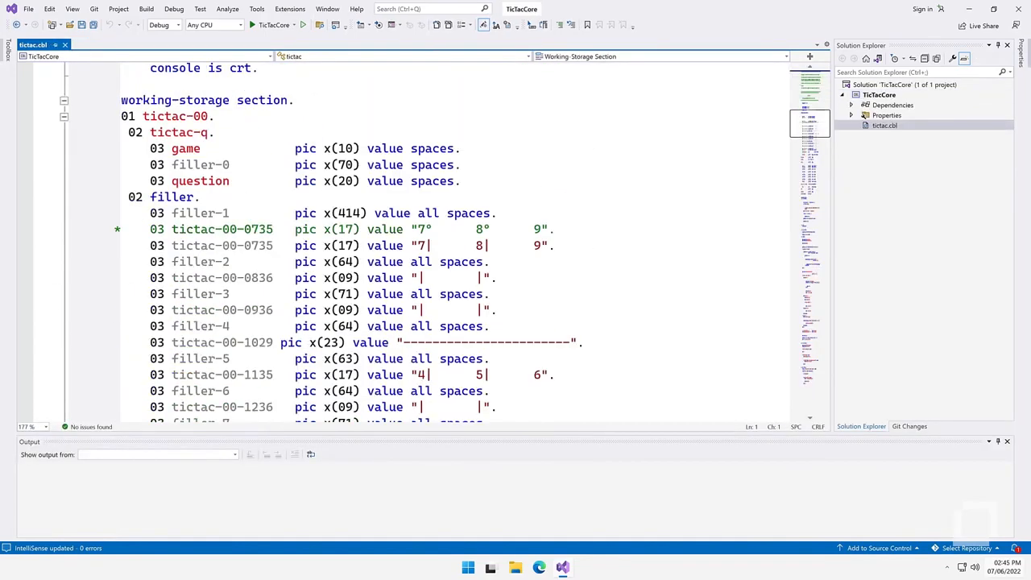
pyautogui.scroll(-3)
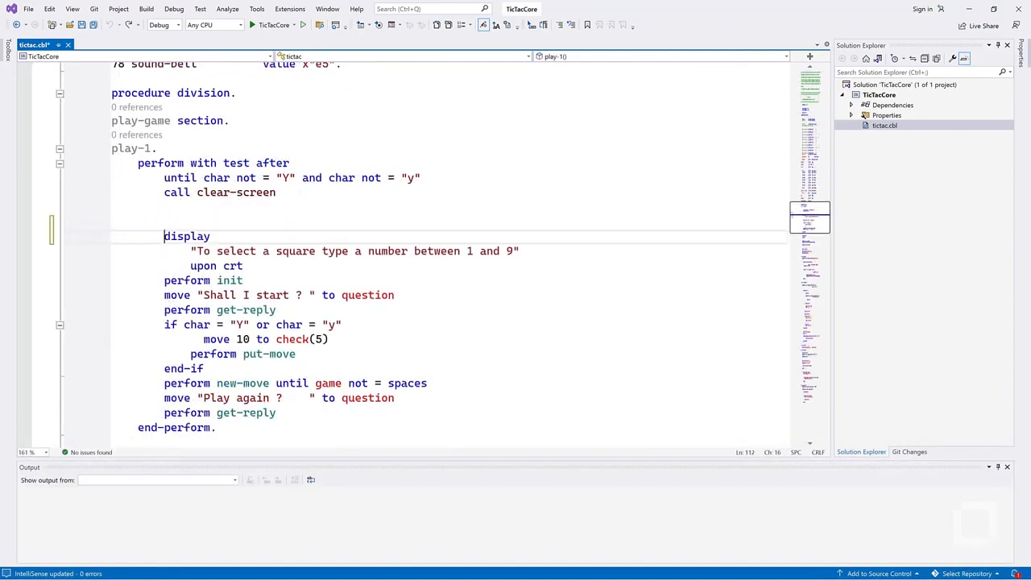
pyautogui.write('invoke type System.')
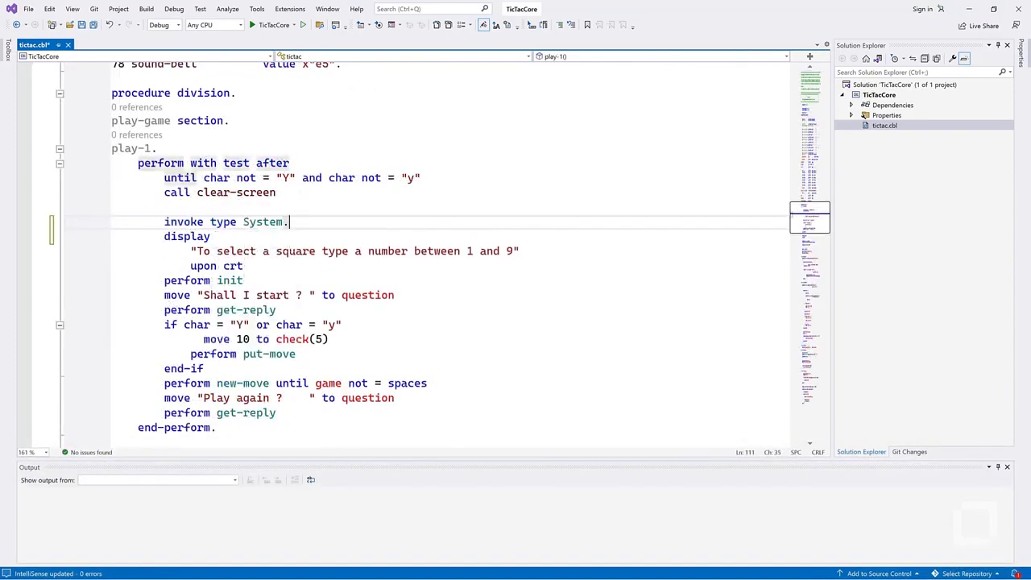
pyautogui.write('Console::WriteLine()')
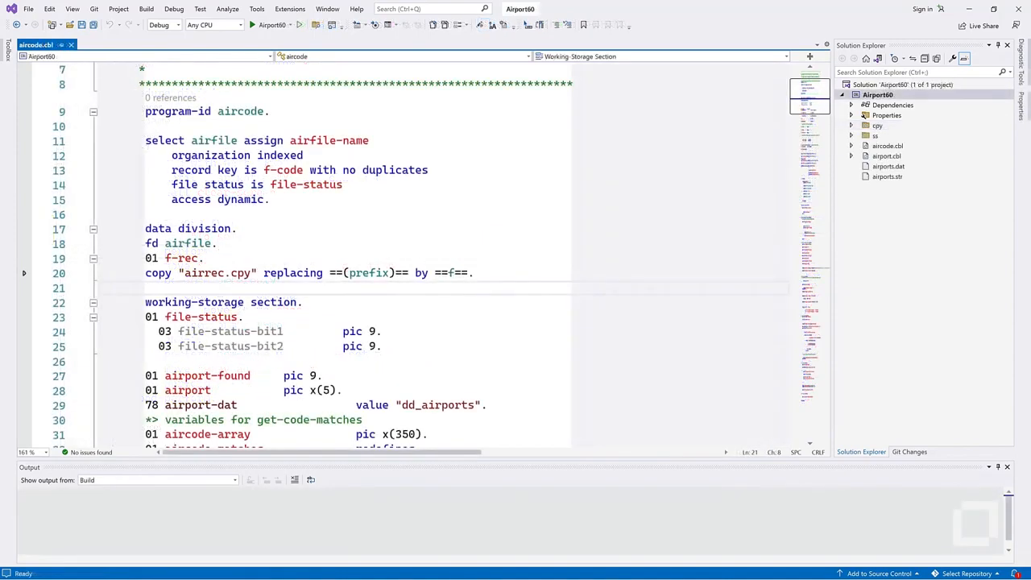
pyautogui.moveTo(878, 258)
pyautogui.write('declare des')
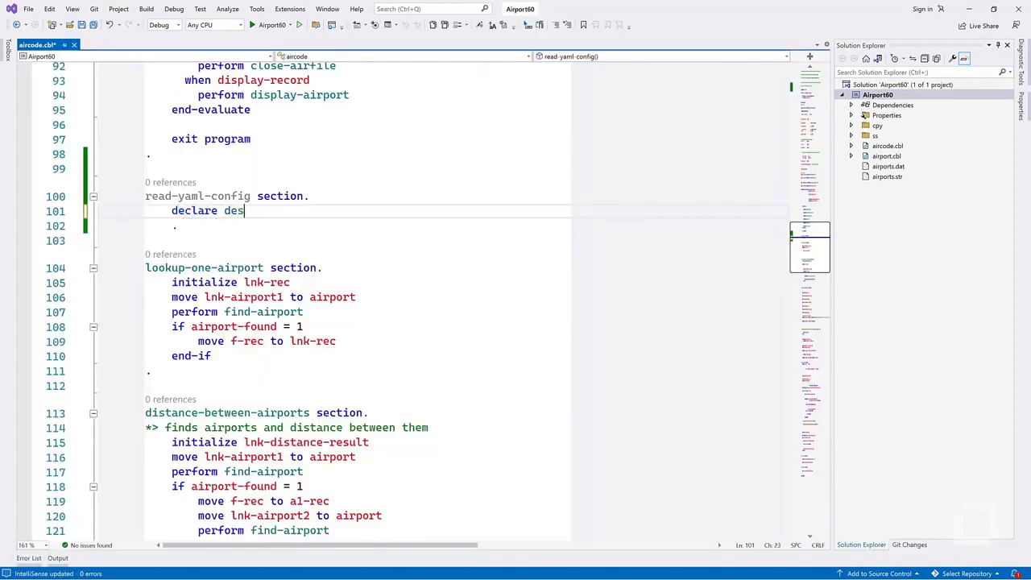
# Step: Declare deserialiser = new Deserializer() and invoke deserialiser::Deserialize() in read-yaml-config
pyautogui.write('erialiser = new Deserializer()')
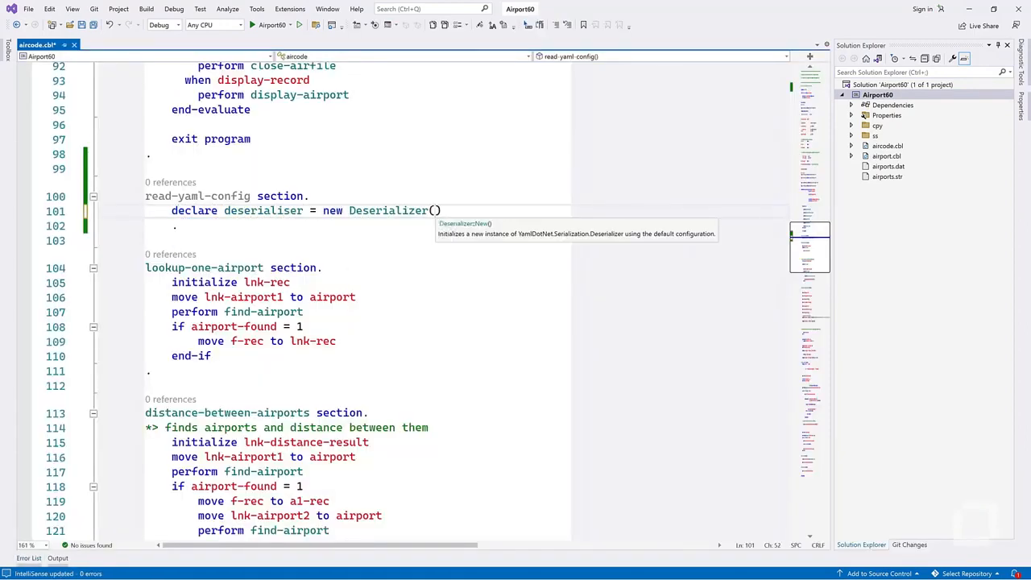
pyautogui.write('invoke d')
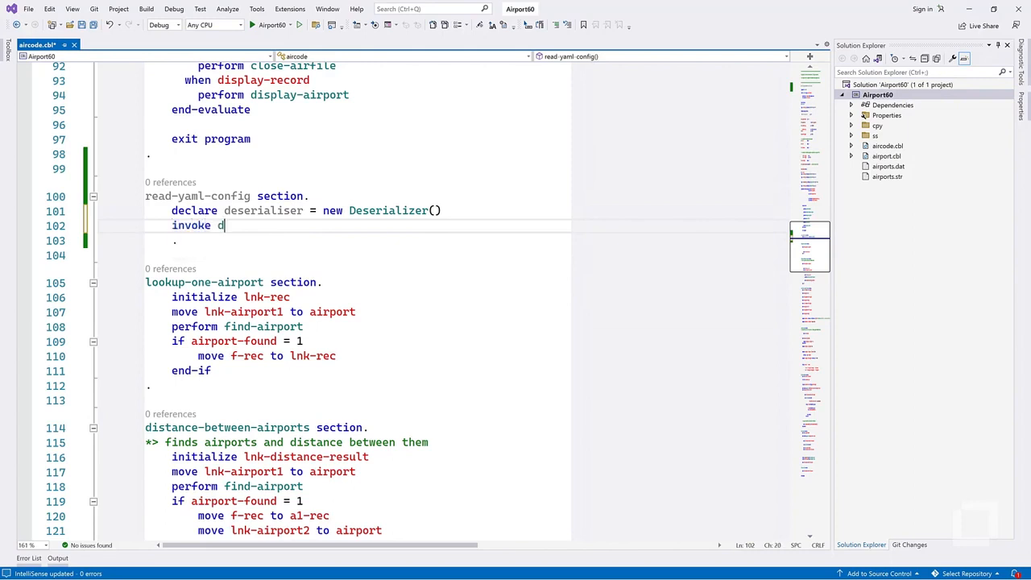
pyautogui.write('eserialiser::Deserialize()')
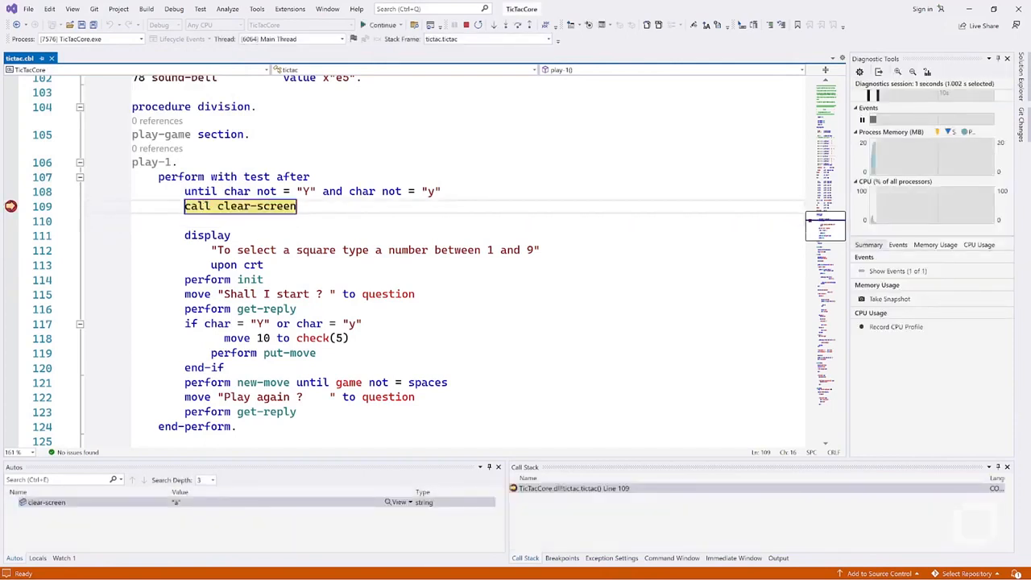
pyautogui.moveTo(74, 305)
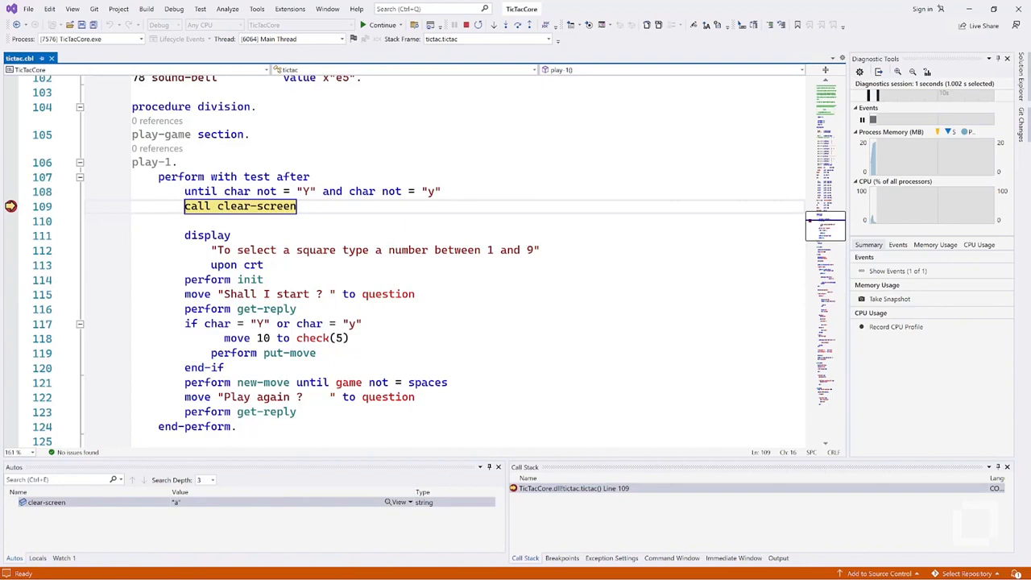
# Step: Step over the clear-screen call, set a breakpoint on perform get-reply, and step to the next statement
pyautogui.press('F10')
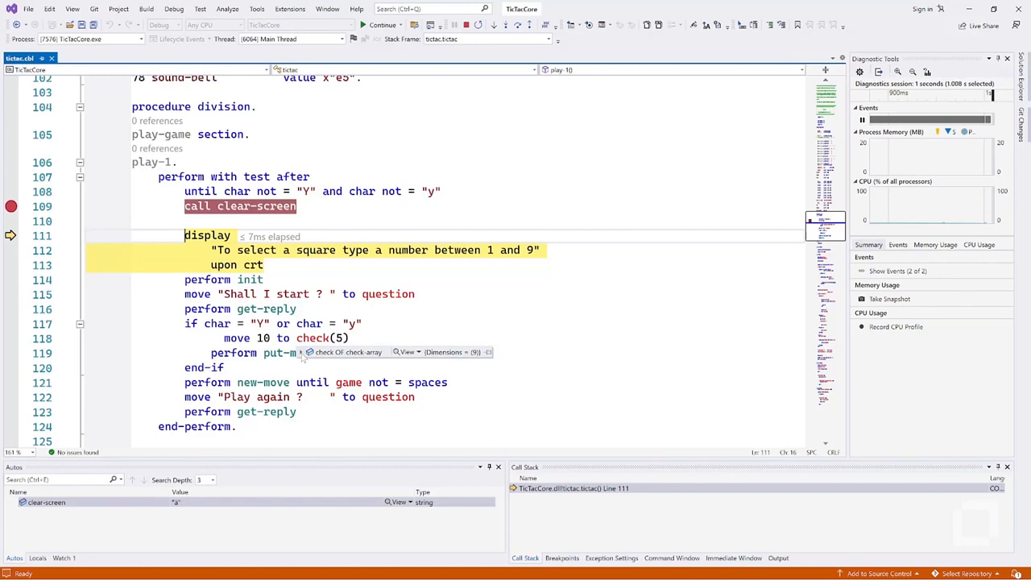
pyautogui.click(303, 351)
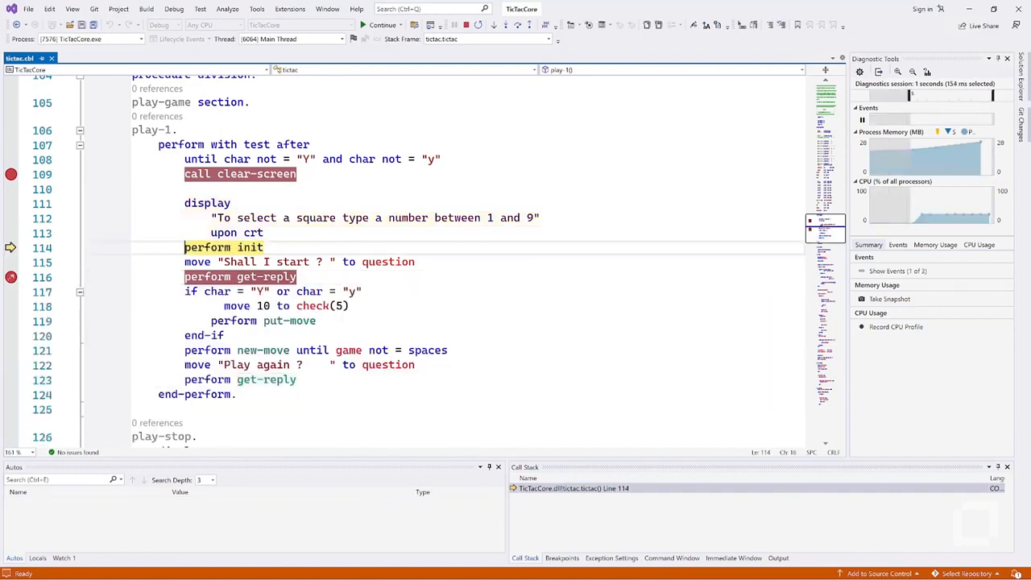
pyautogui.press('F10')
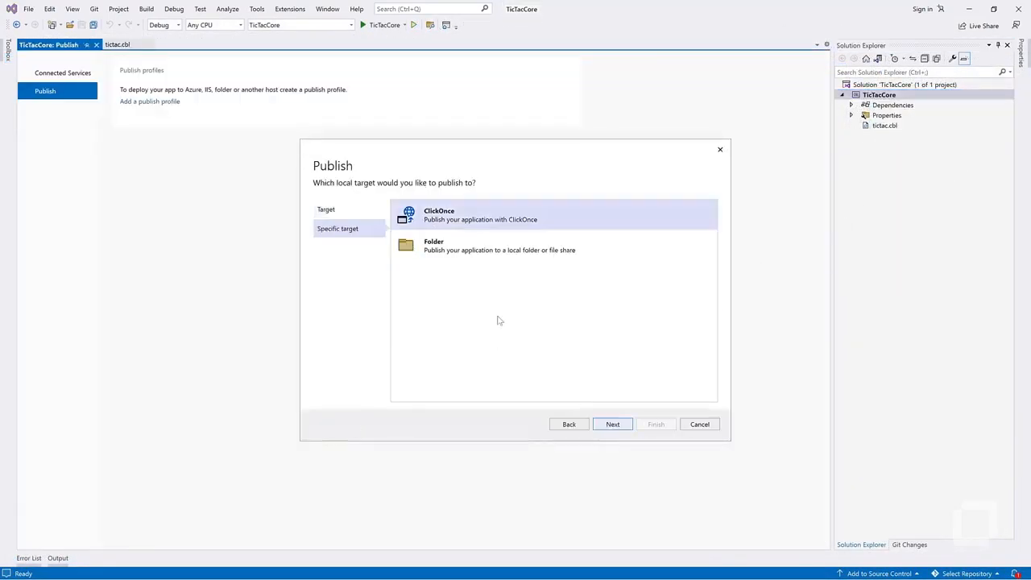
# Step: Create a folder publish profile for TicTacCore outputting to bin\Release\net6.0\publish\
pyautogui.click(612, 424)
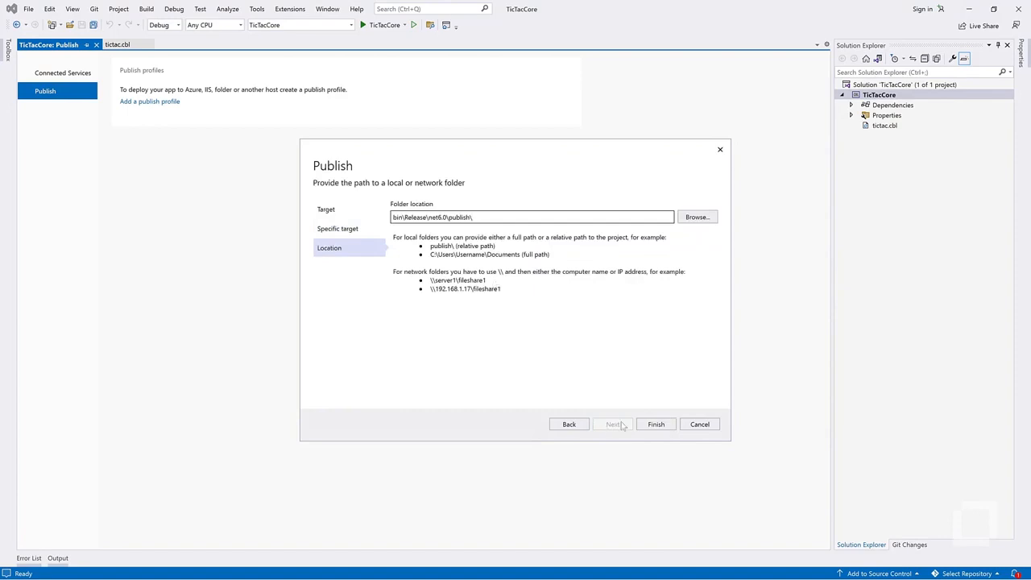
pyautogui.click(656, 424)
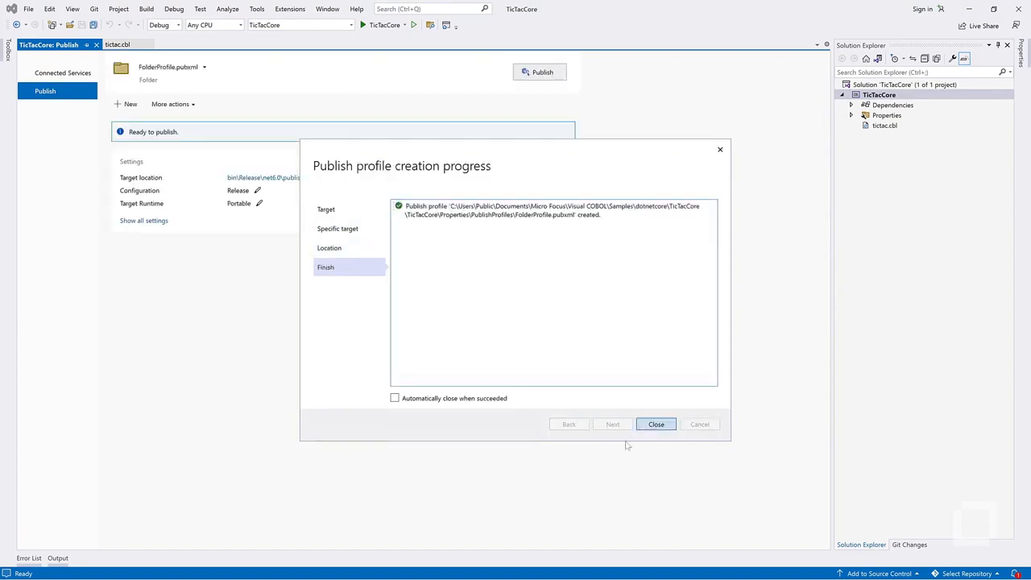
pyautogui.click(655, 425)
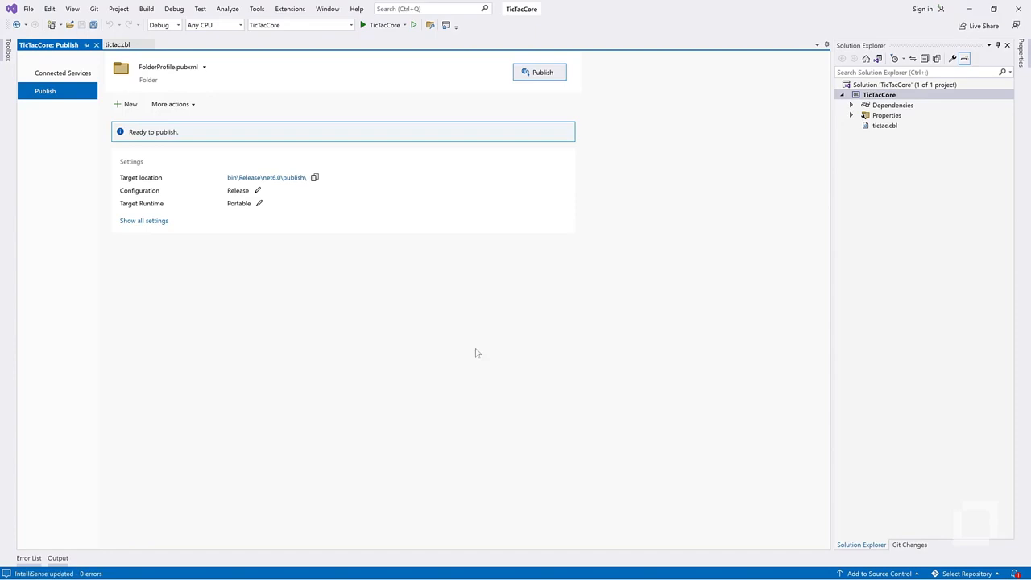
pyautogui.click(258, 203)
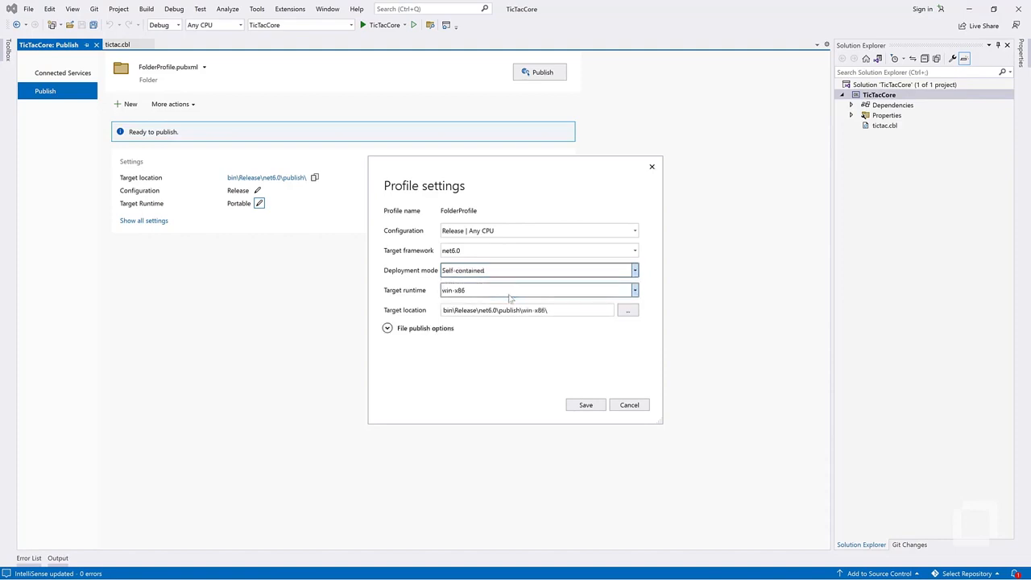
# Step: Target win-x64, enable Produce single file, and save the publish profile
pyautogui.click(635, 289)
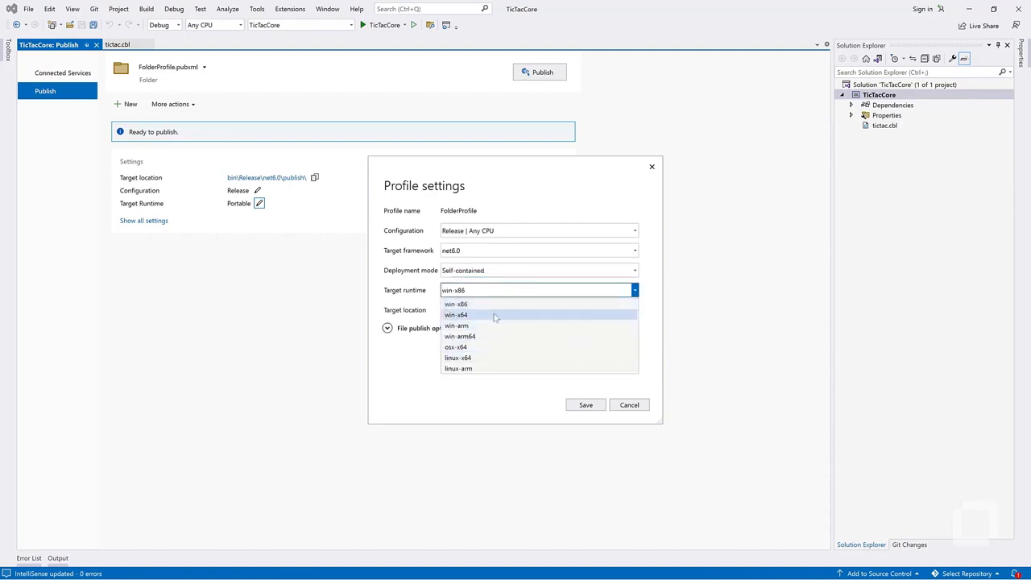
pyautogui.click(454, 314)
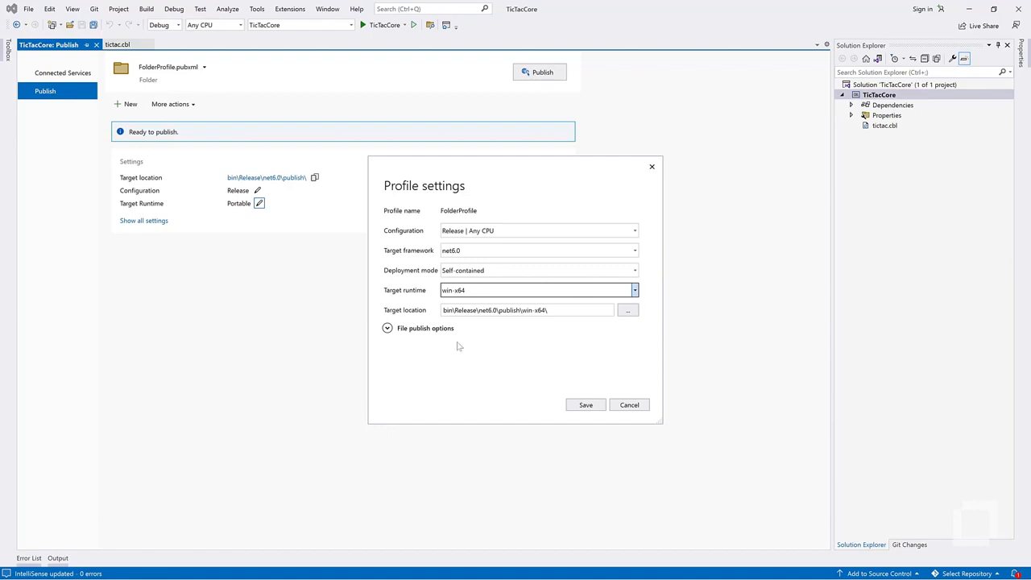
pyautogui.click(387, 329)
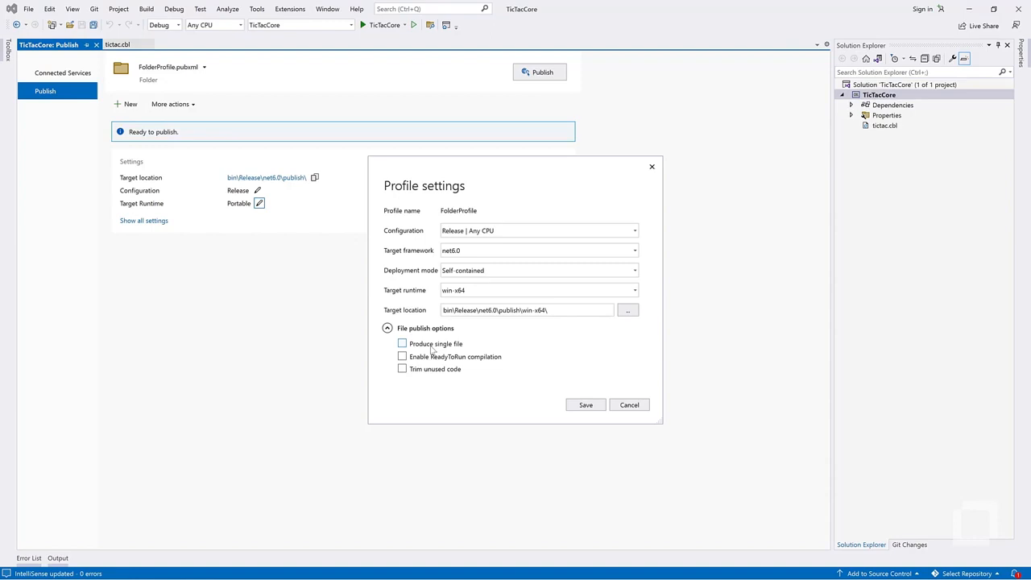
pyautogui.click(403, 345)
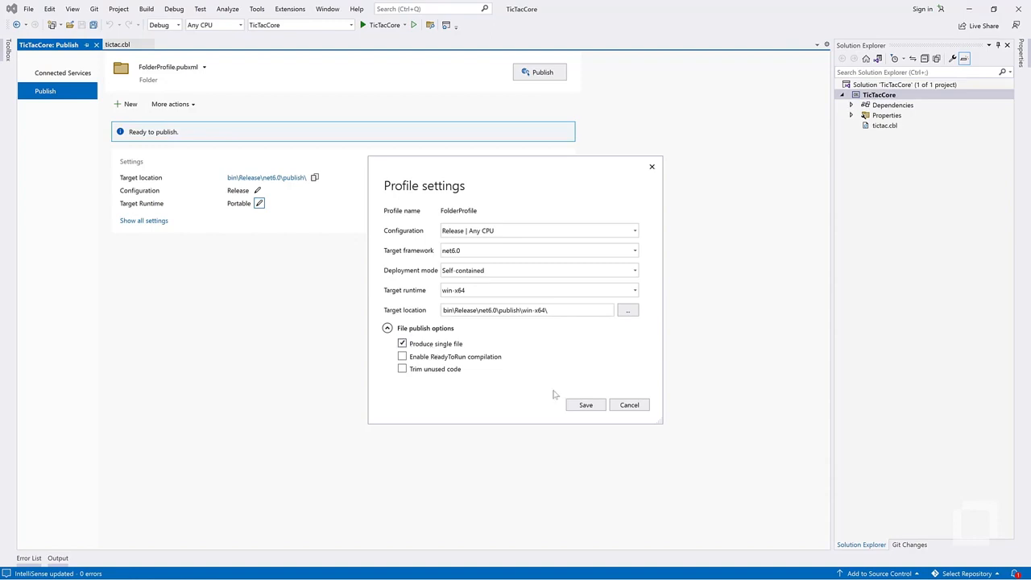
pyautogui.click(586, 405)
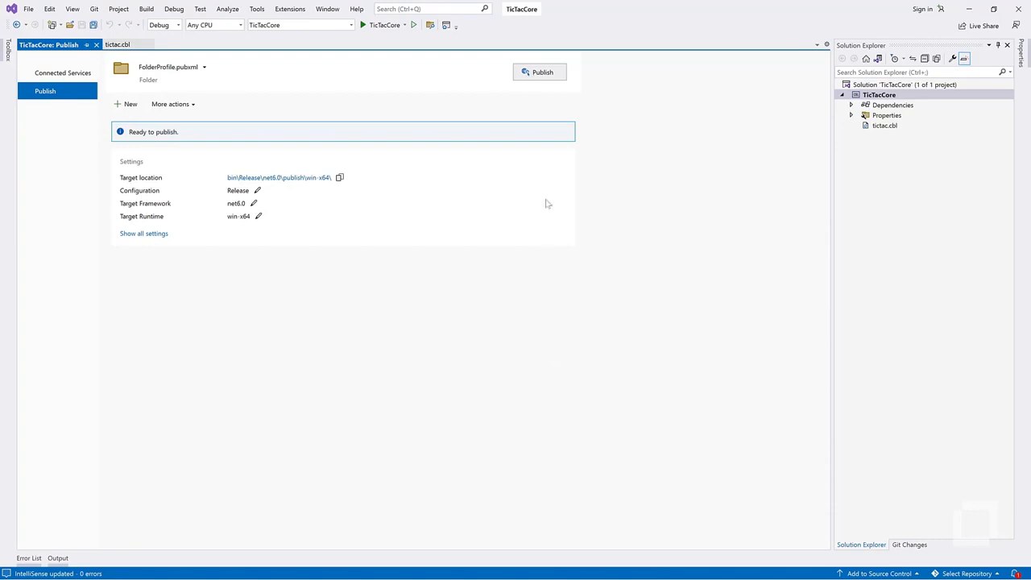
# Step: Publish TicTacCore with the saved win-x64 profile until 'Publish succeeded' appears
pyautogui.click(540, 71)
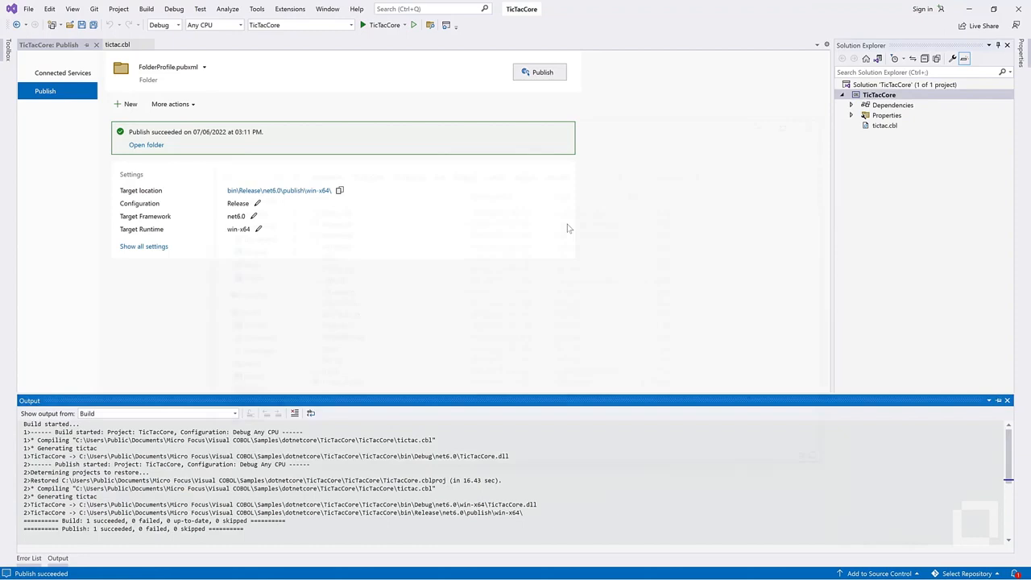
# Step: Open the win-x64 publish folder and run TicTacCore.exe
pyautogui.click(146, 145)
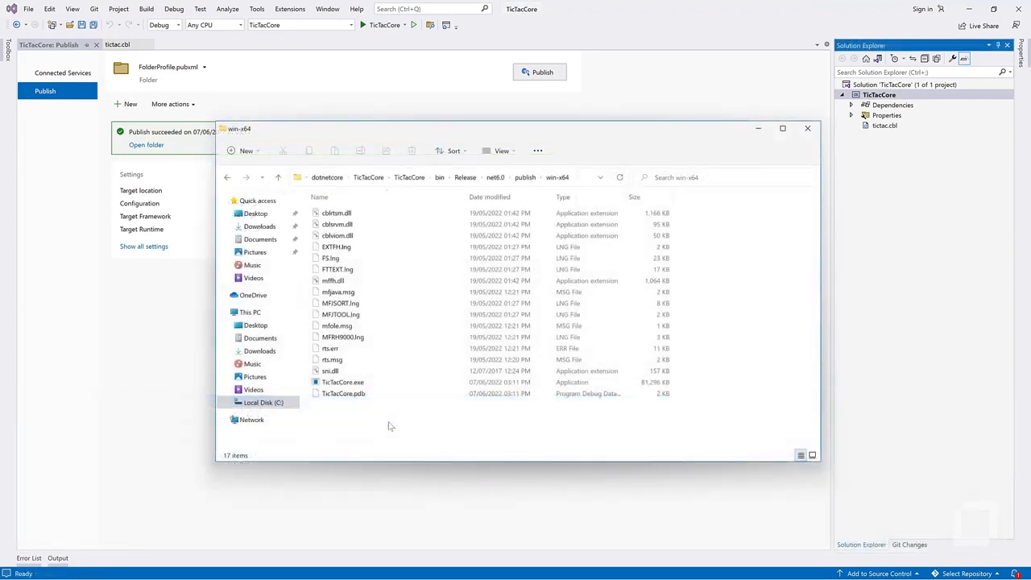
pyautogui.click(343, 393)
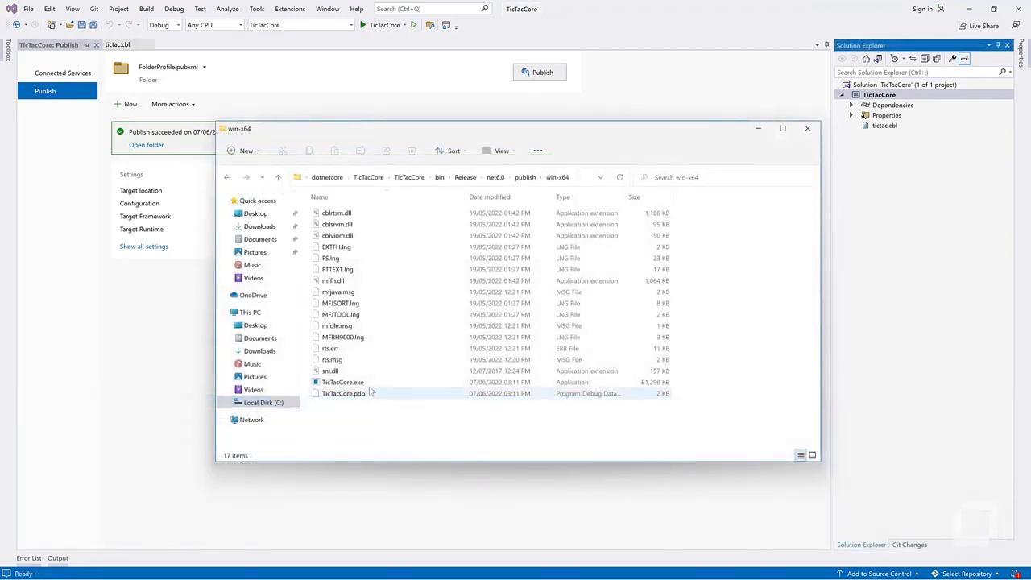
pyautogui.doubleClick(341, 382)
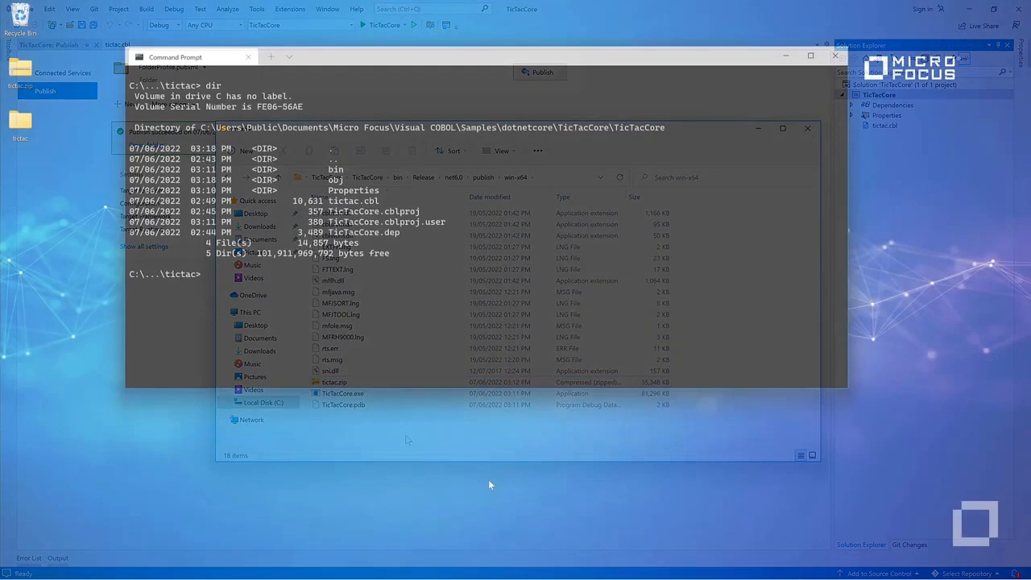
# Step: Run dotnet publish -c Release --self-contained -r linux-x64 to build the Linux release
pyautogui.write('dotnet publish -c Re')
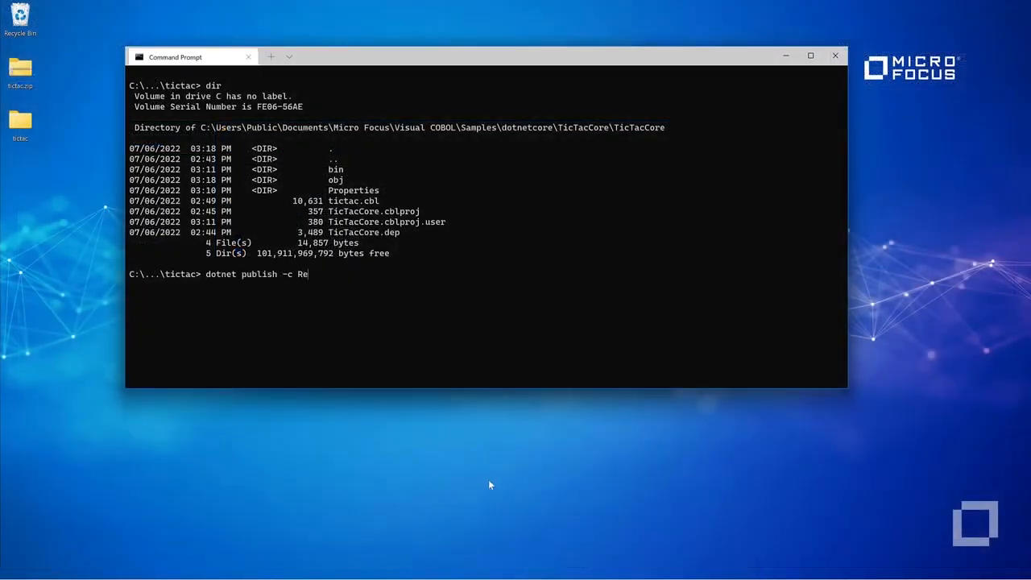
pyautogui.write('lease --self-contained -r linu')
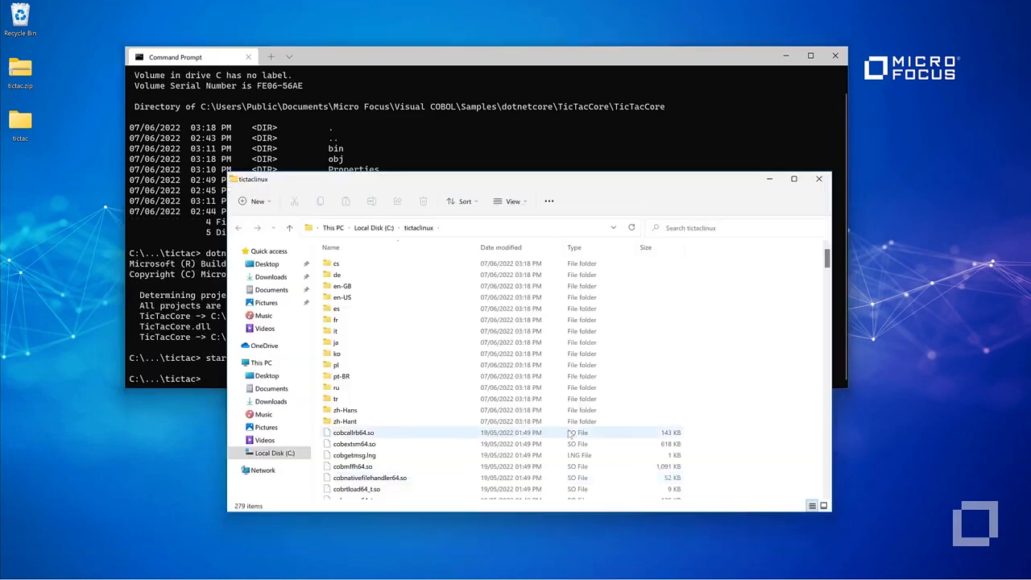
pyautogui.scroll(-3)
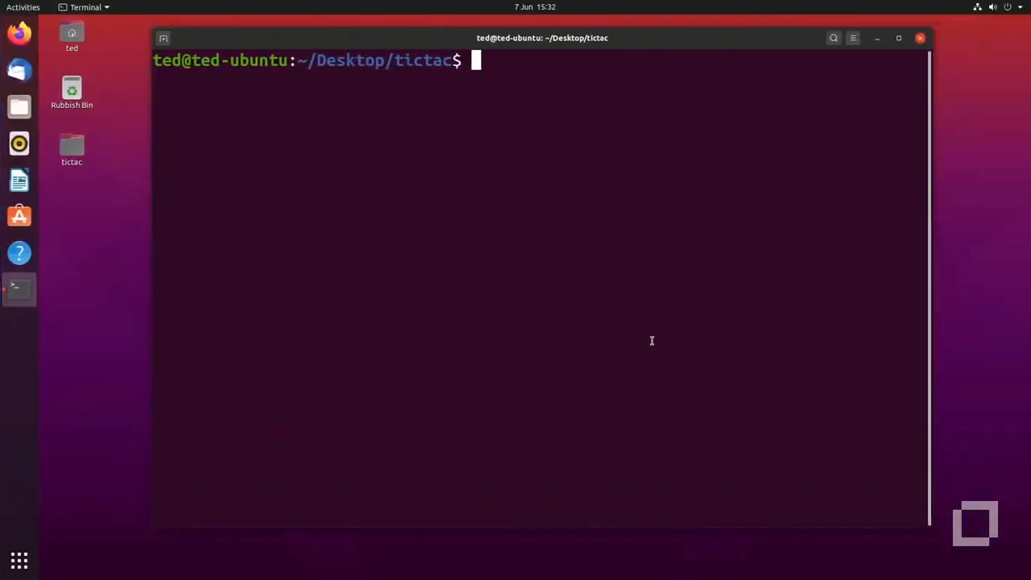
# Step: Run ./TicTacCore from ~/Desktop/tictac in the Ubuntu terminal
pyautogui.write('./TicTacCore')
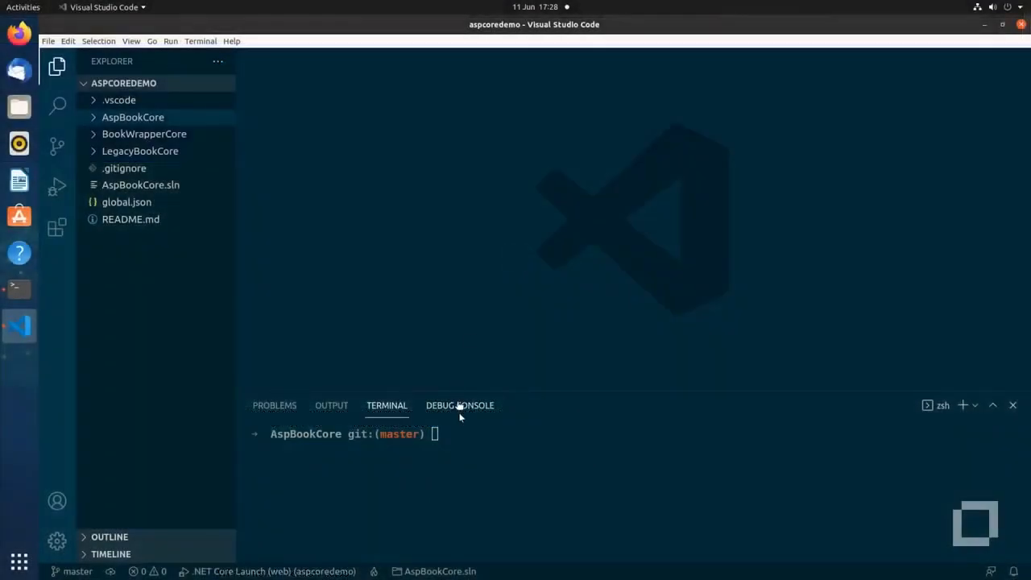
# Step: Start the .NET Core Launch (web) configuration and run until the GetBooks breakpoint hits
pyautogui.write('dotn')
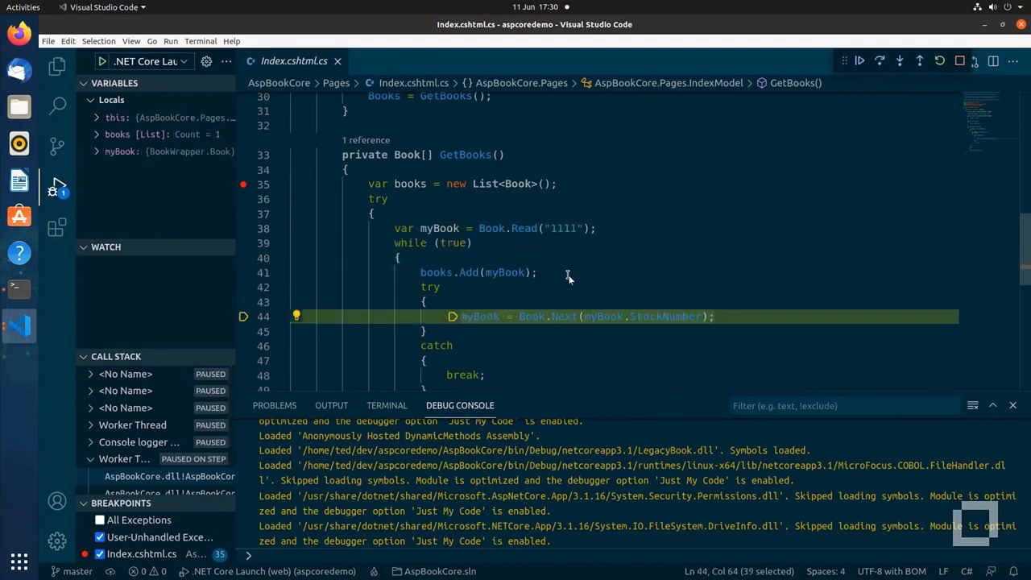
# Step: Step into Book.Next to reach BookWrapper.cbl's Next method and inspect that myBook is null
pyautogui.press('F11')
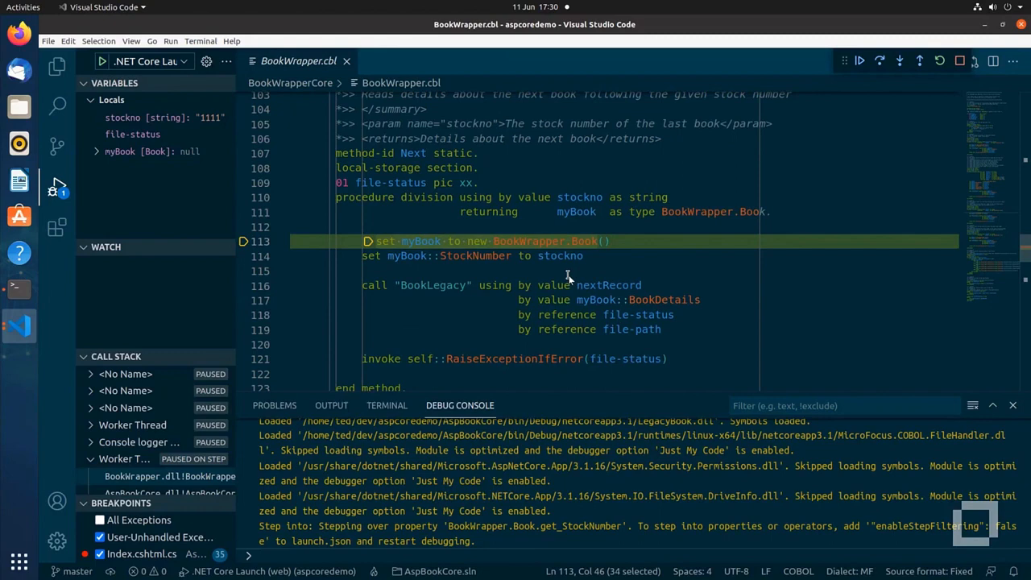
pyautogui.moveTo(480, 271)
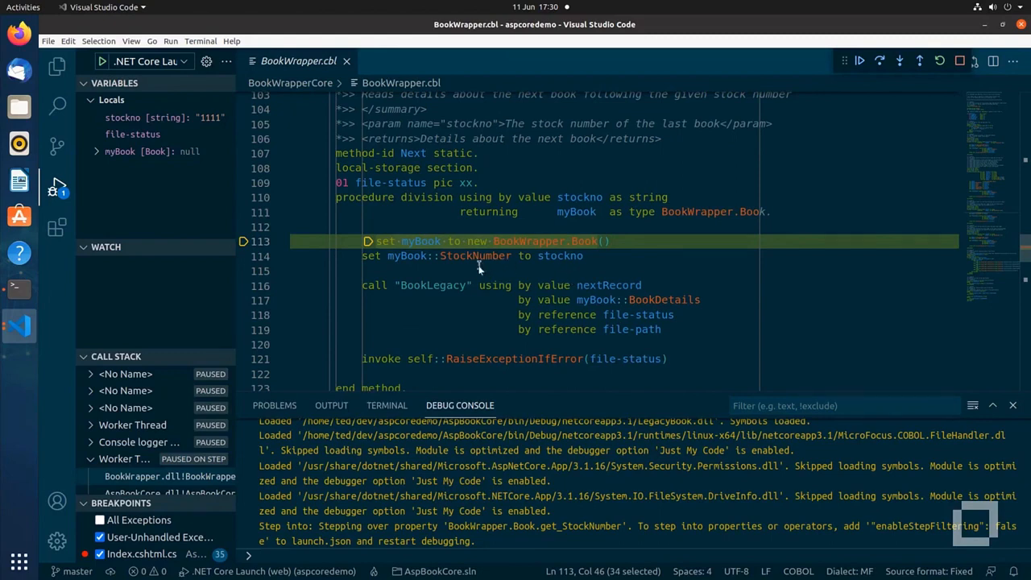
pyautogui.moveTo(413, 242)
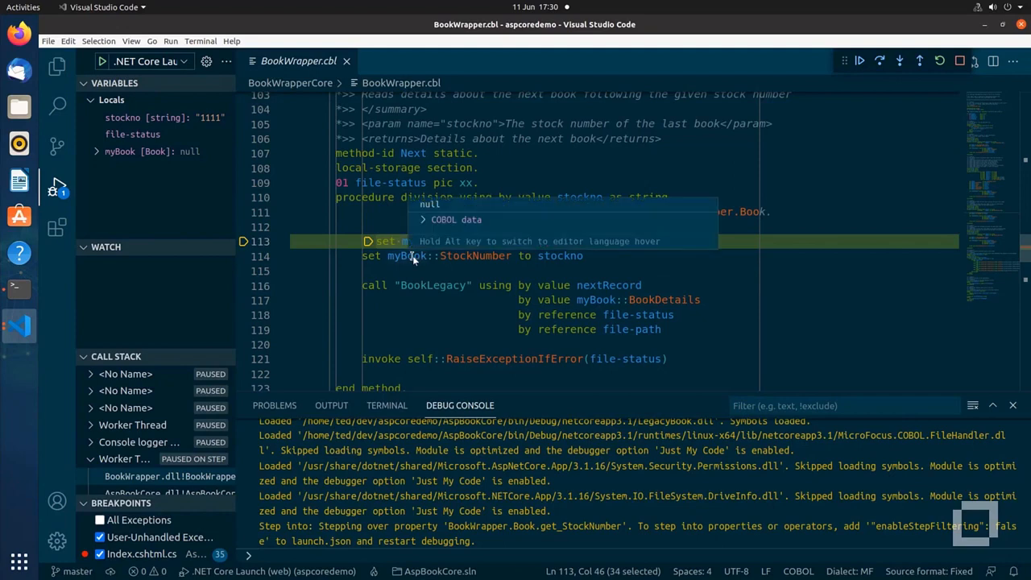
pyautogui.moveTo(717, 354)
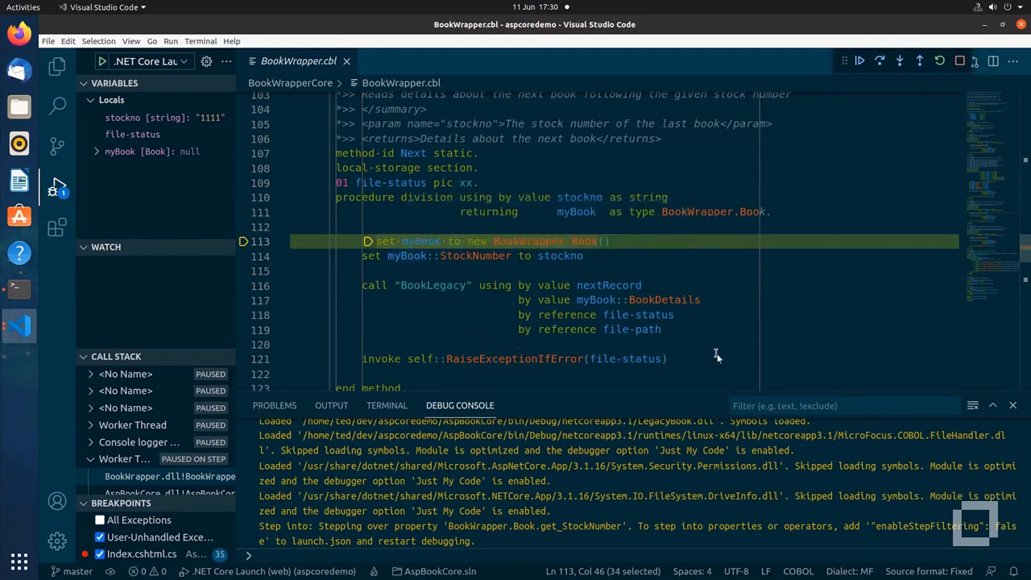
pyautogui.press('F10')
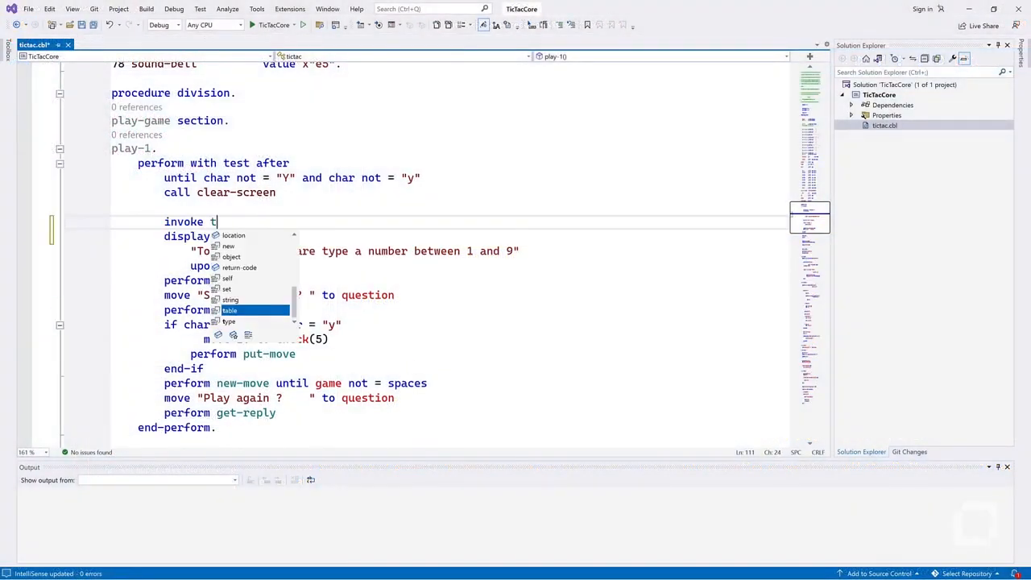
# Step: Type 'type System.Console::WriteLi' into the play-loop invoke statement using IntelliSense
pyautogui.write('ype System.')
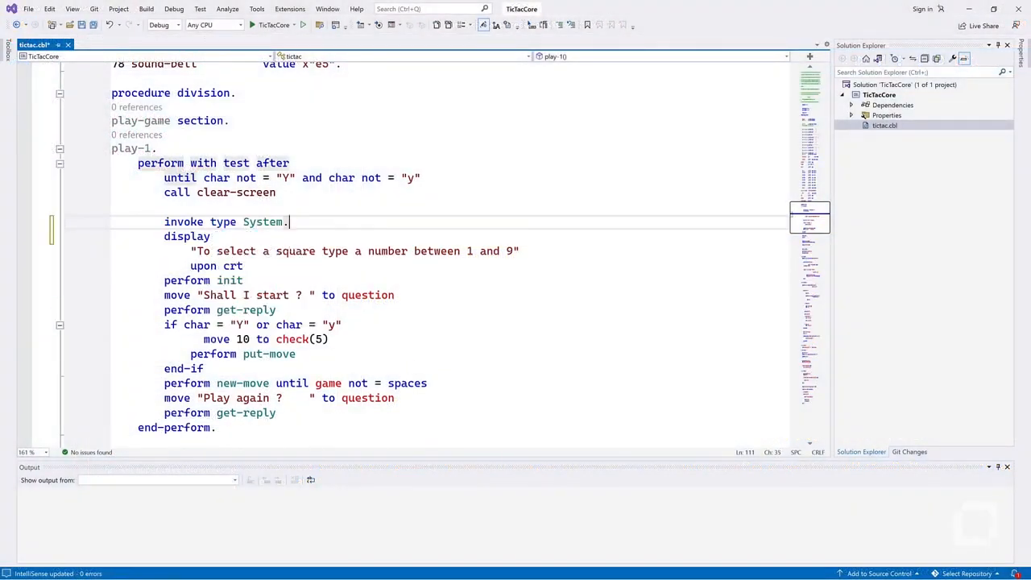
pyautogui.write('Console::WriteLi')
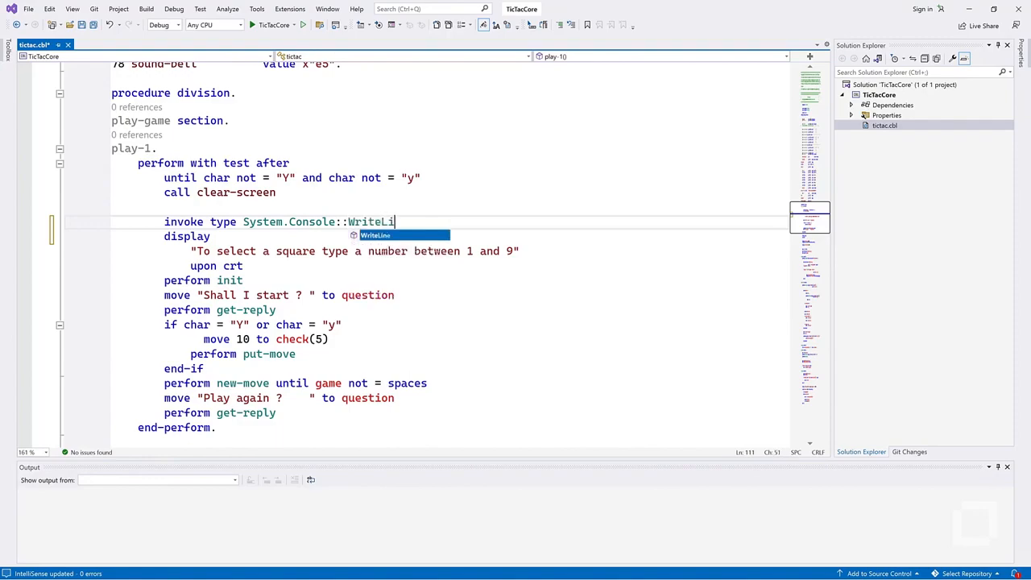